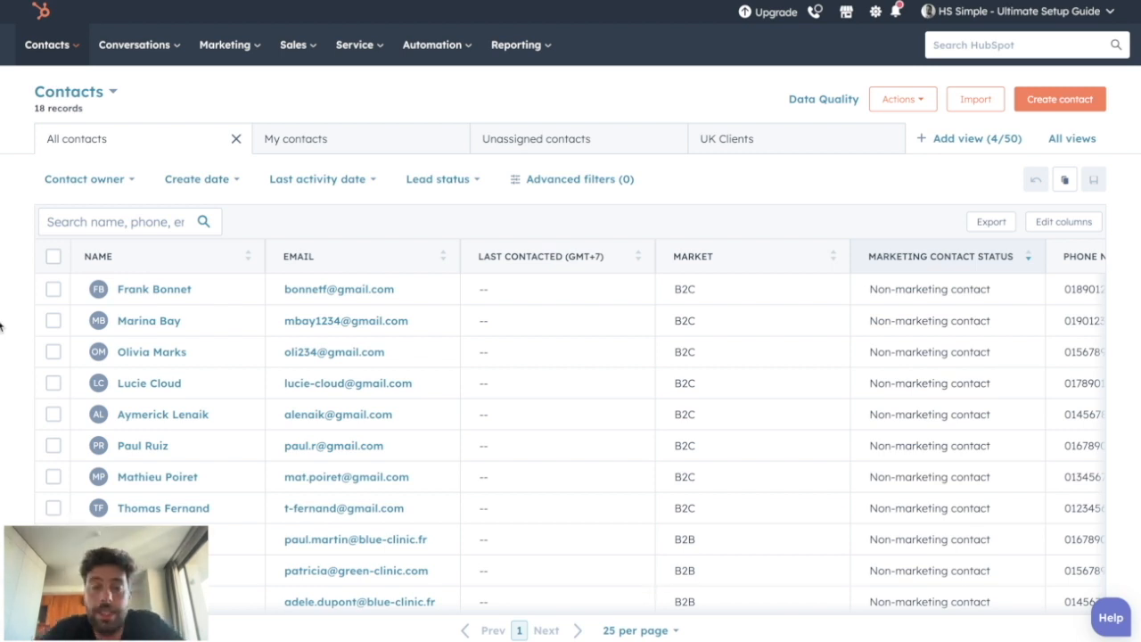
{"action": "left_click", "coordinate": [53, 320]}
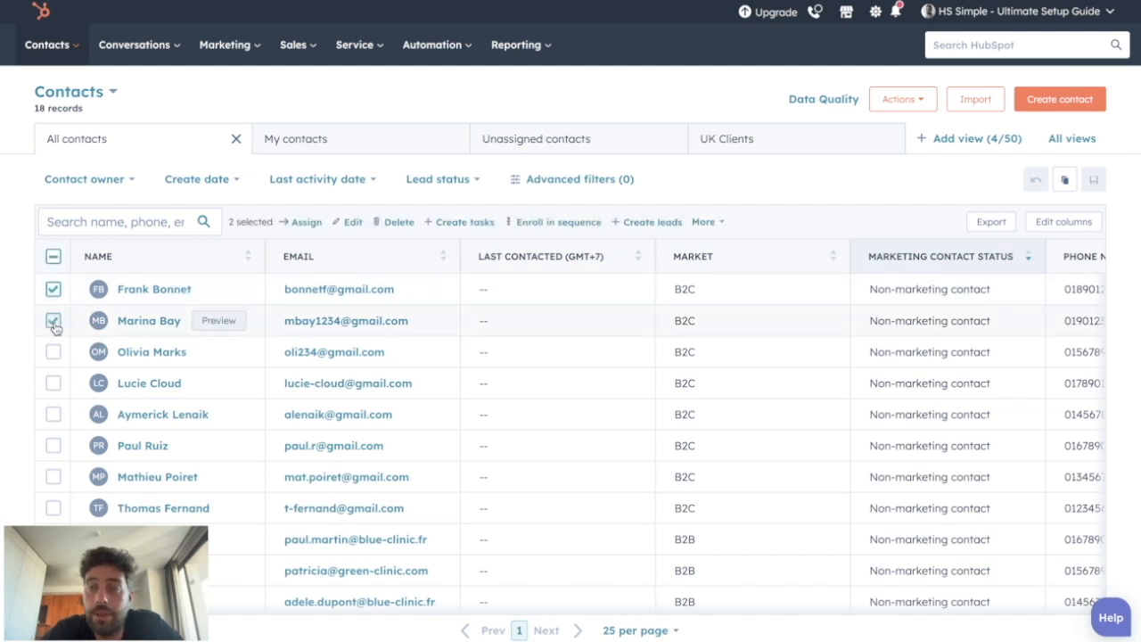
{"action": "left_click", "coordinate": [52, 351]}
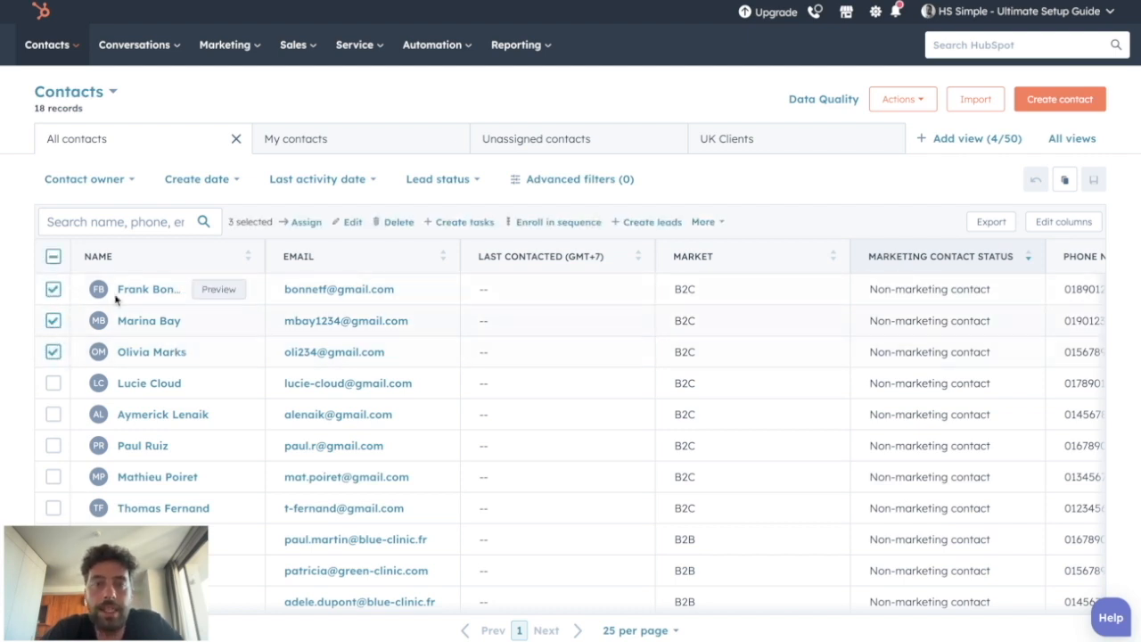
{"action": "left_click", "coordinate": [305, 221]}
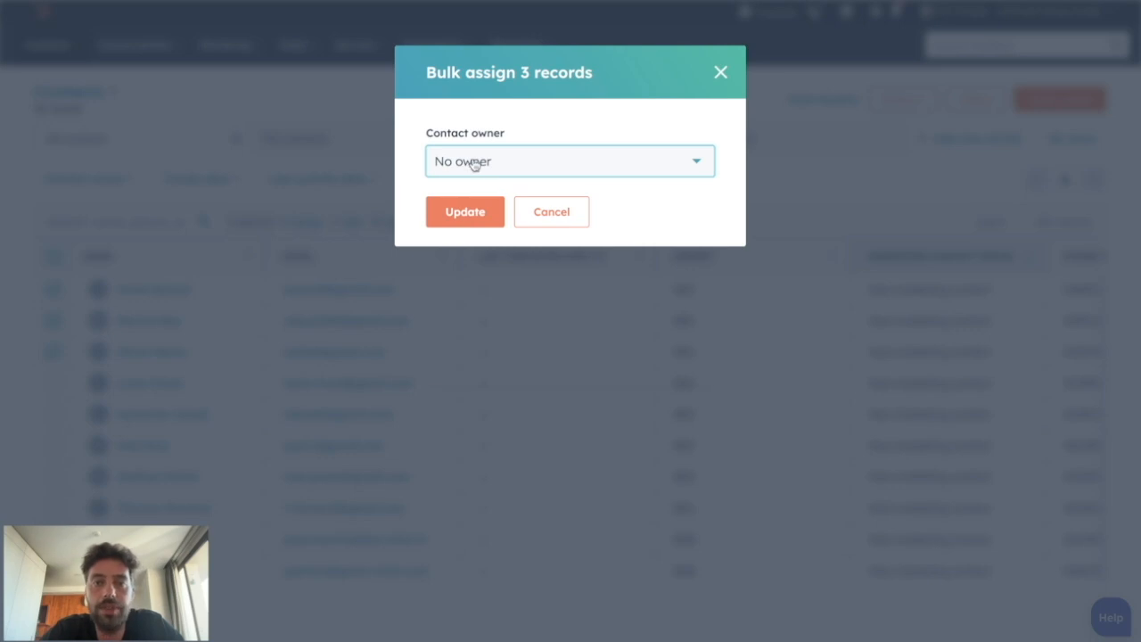
{"action": "left_click", "coordinate": [567, 161]}
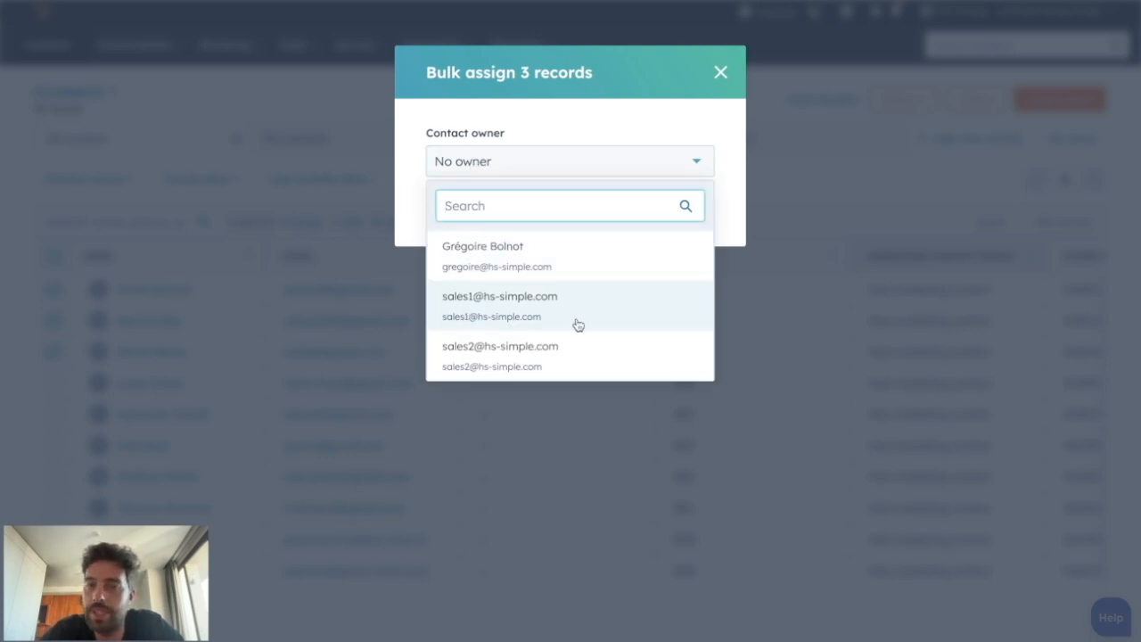
{"action": "left_click", "coordinate": [499, 306]}
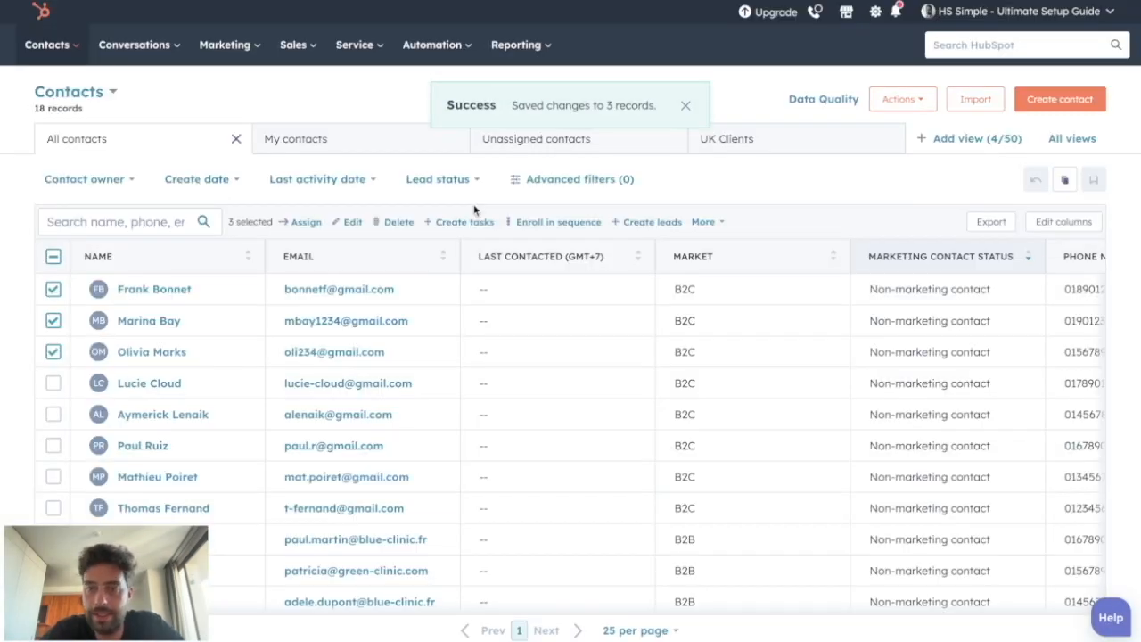
{"action": "left_click", "coordinate": [686, 106]}
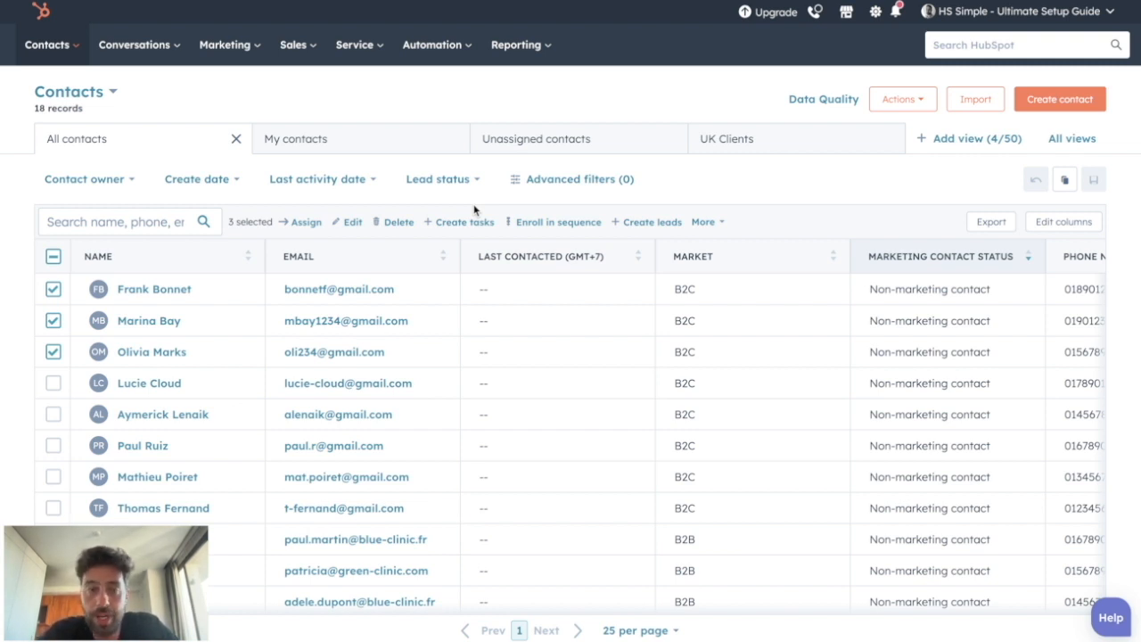
Step: Select all 18 contacts and bulk-assign them to one contact owner
{"action": "left_click", "coordinate": [53, 257]}
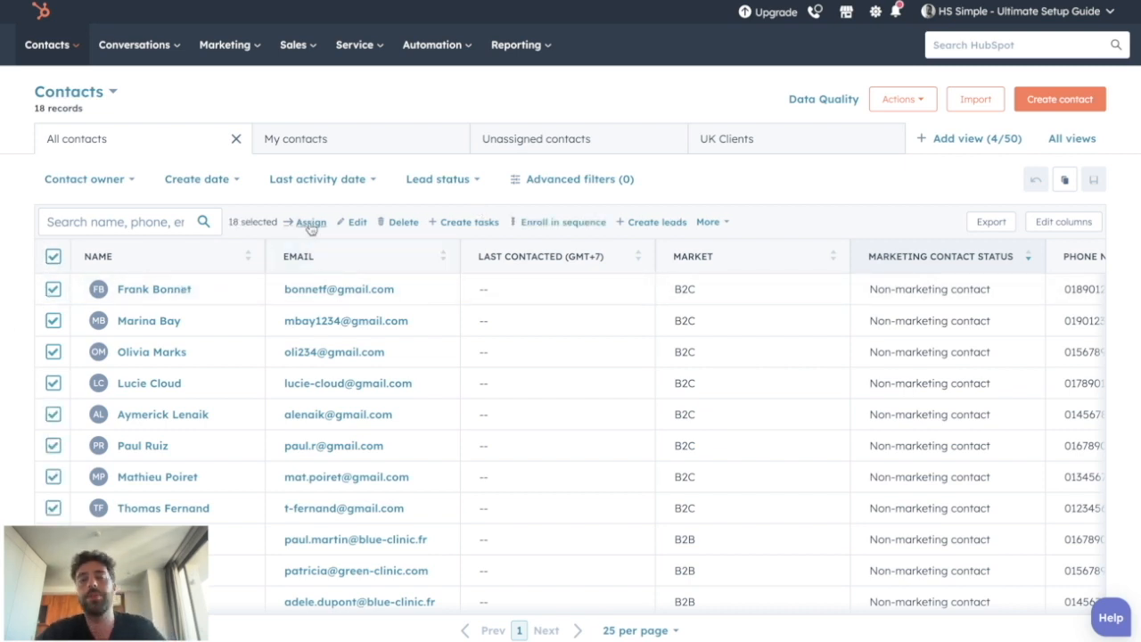
{"action": "left_click", "coordinate": [310, 221]}
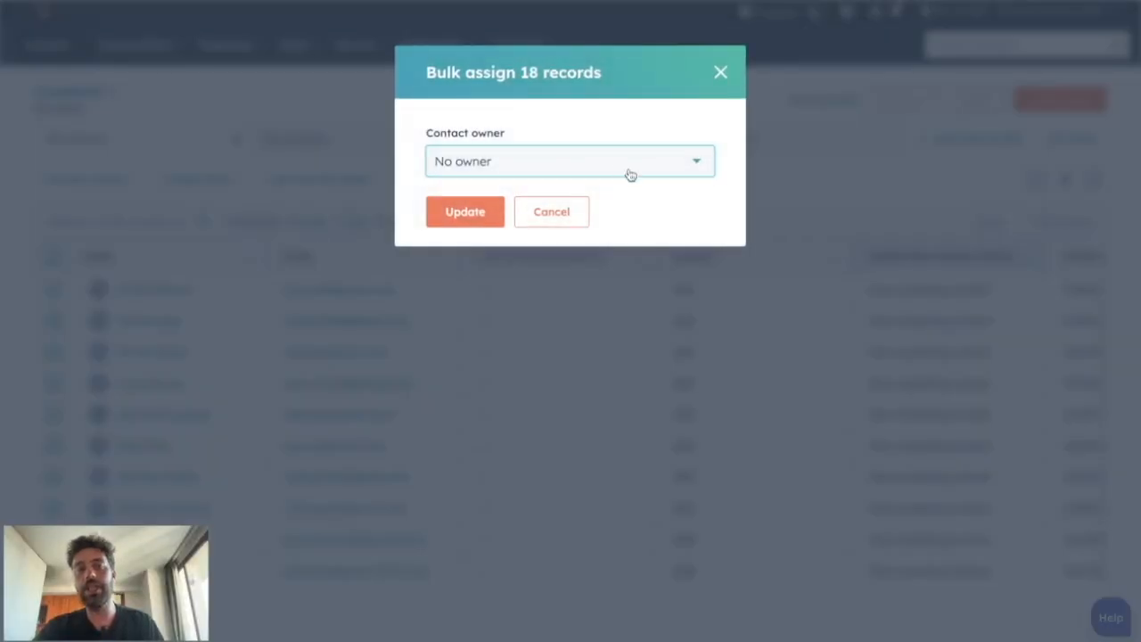
{"action": "left_click", "coordinate": [464, 211]}
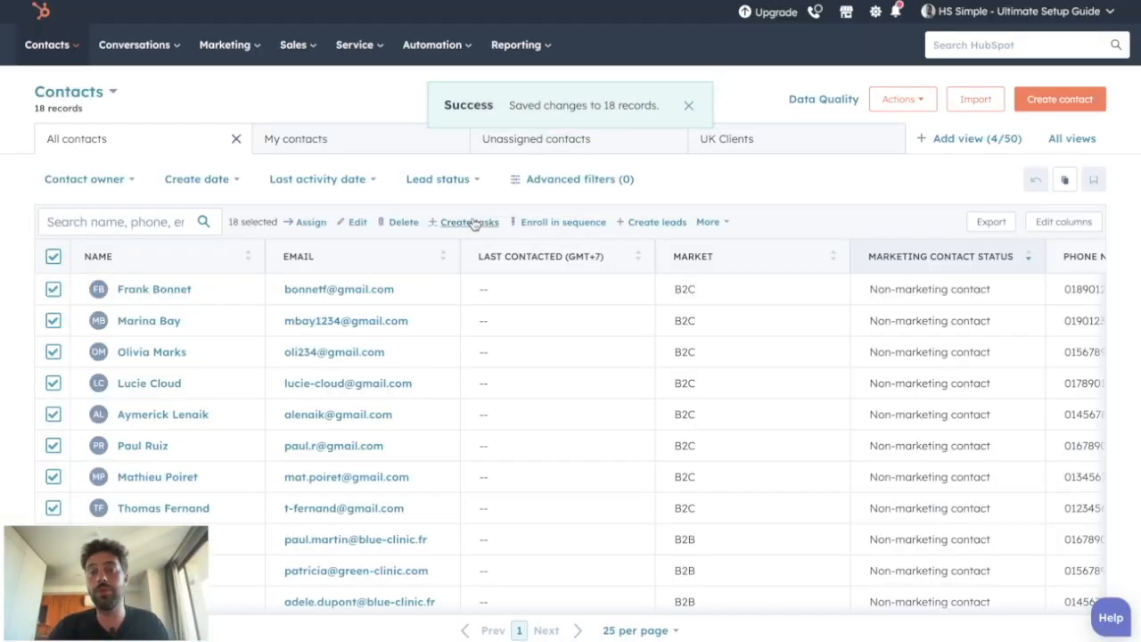
{"action": "left_click", "coordinate": [688, 105]}
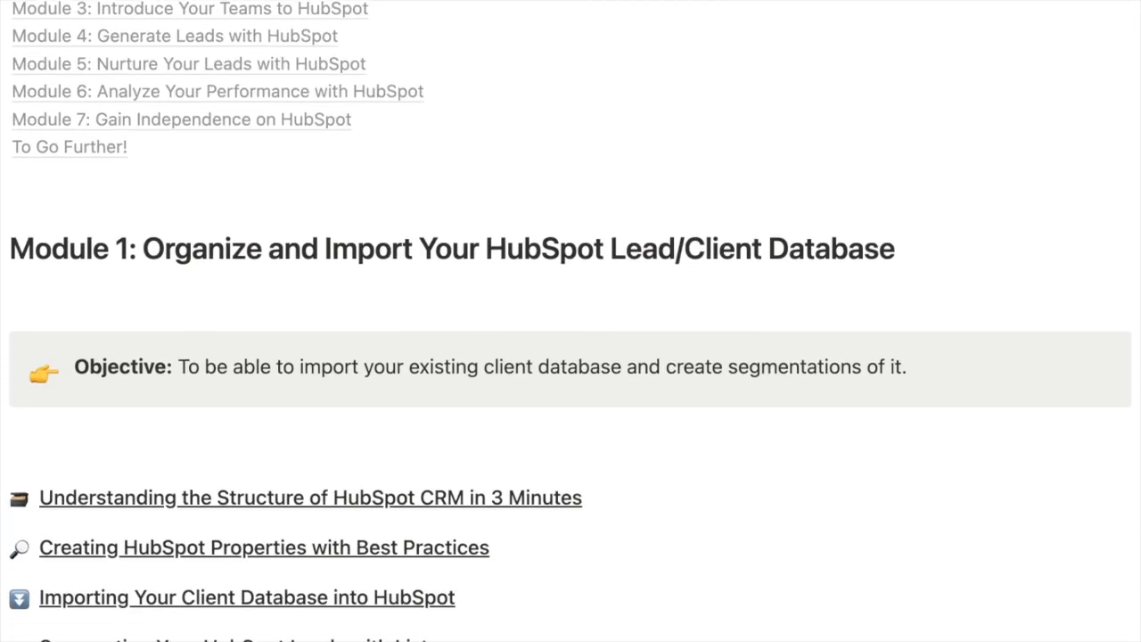
{"action": "scroll", "scroll_direction": "down", "scroll_amount": 3}
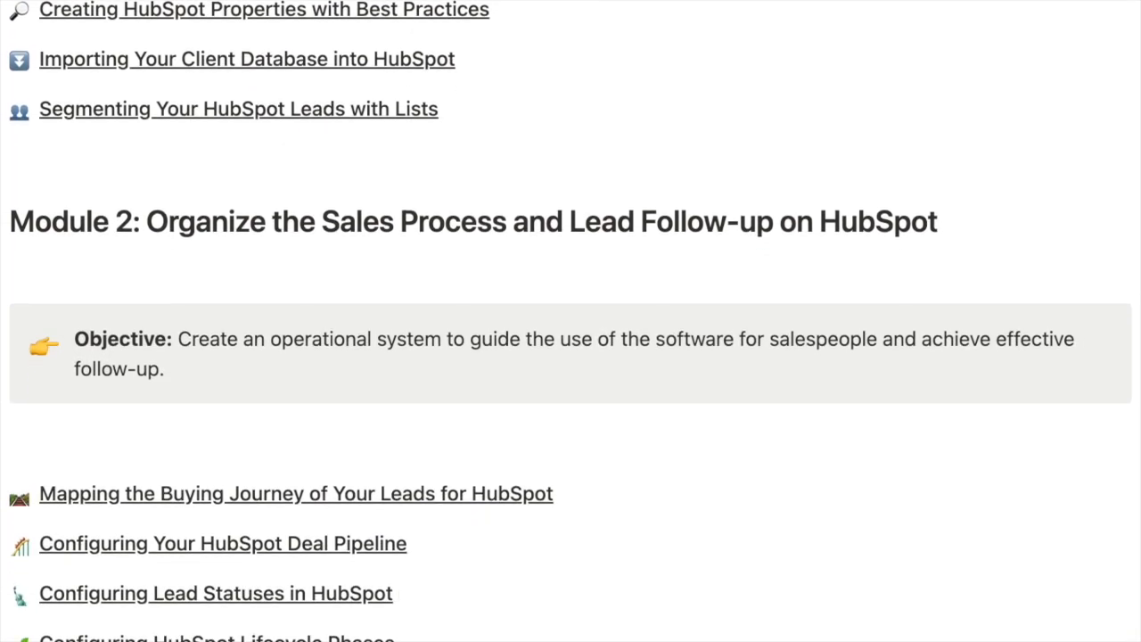
{"action": "scroll", "scroll_direction": "down", "scroll_amount": 3}
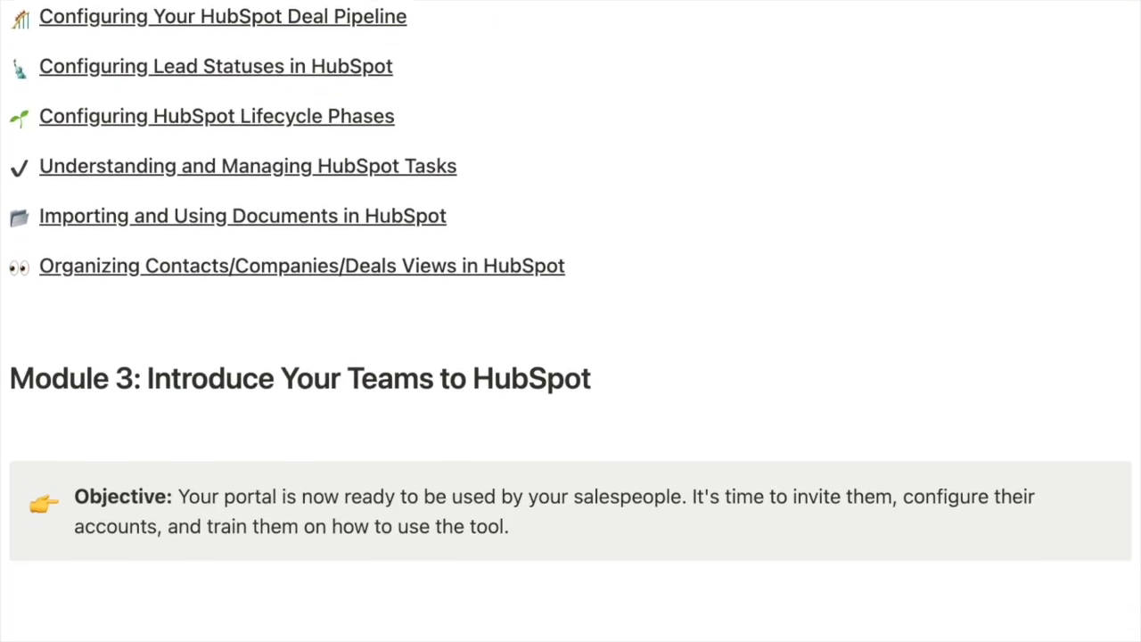
{"action": "scroll", "scroll_direction": "down", "scroll_amount": 3}
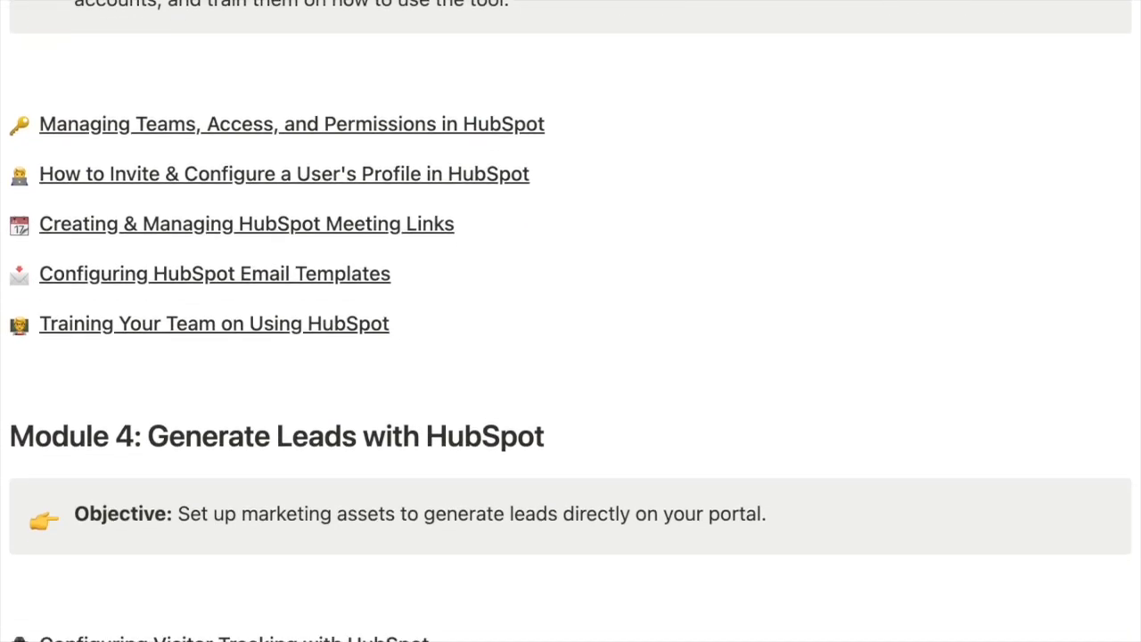
{"action": "scroll", "scroll_direction": "down", "scroll_amount": 3}
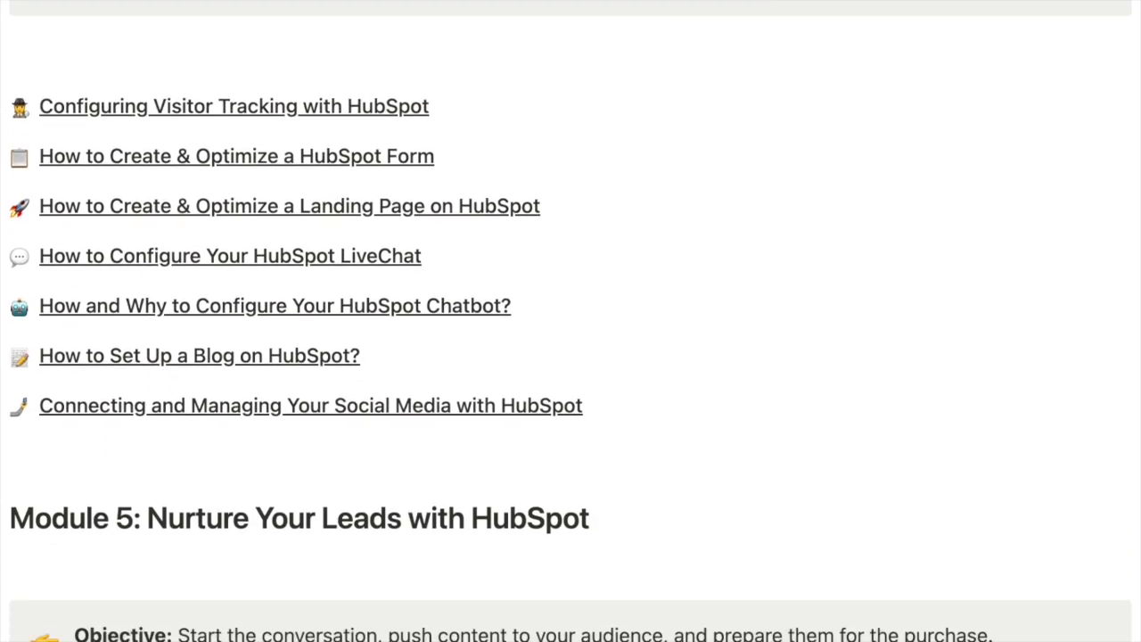
{"action": "scroll", "scroll_direction": "down", "scroll_amount": 3}
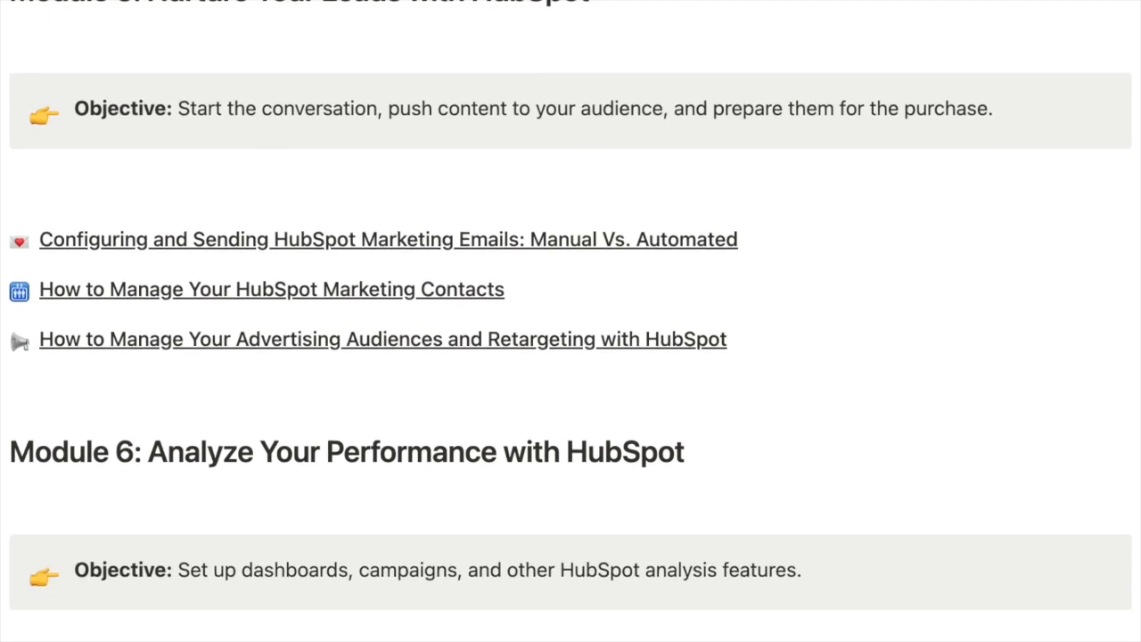
{"action": "scroll", "scroll_direction": "down", "scroll_amount": 3}
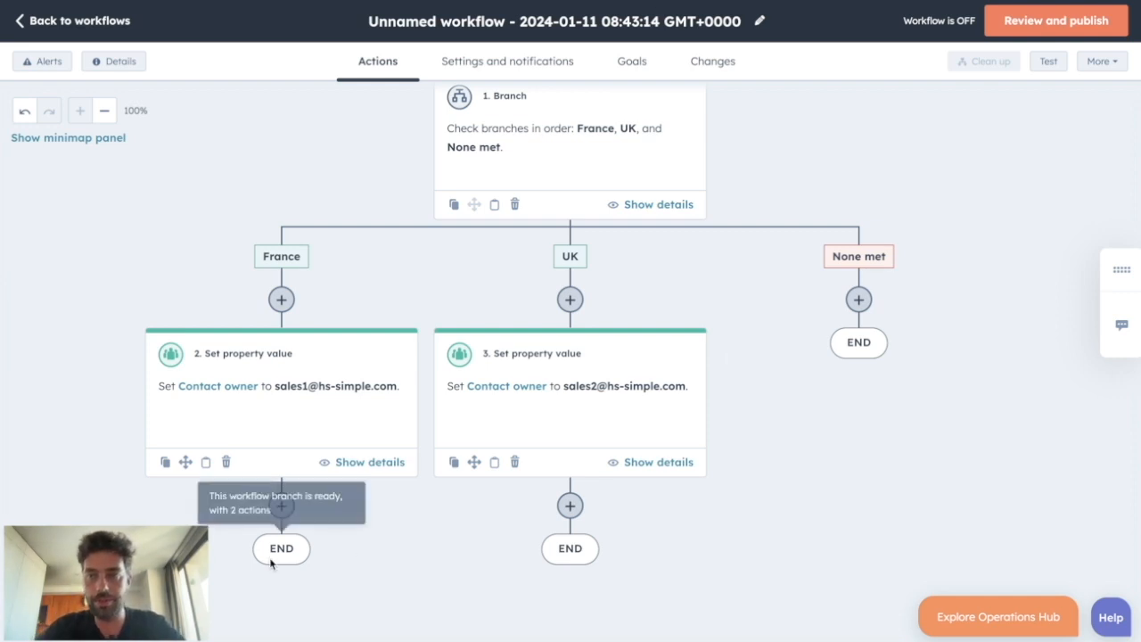
{"action": "mouse_move", "coordinate": [54, 434]}
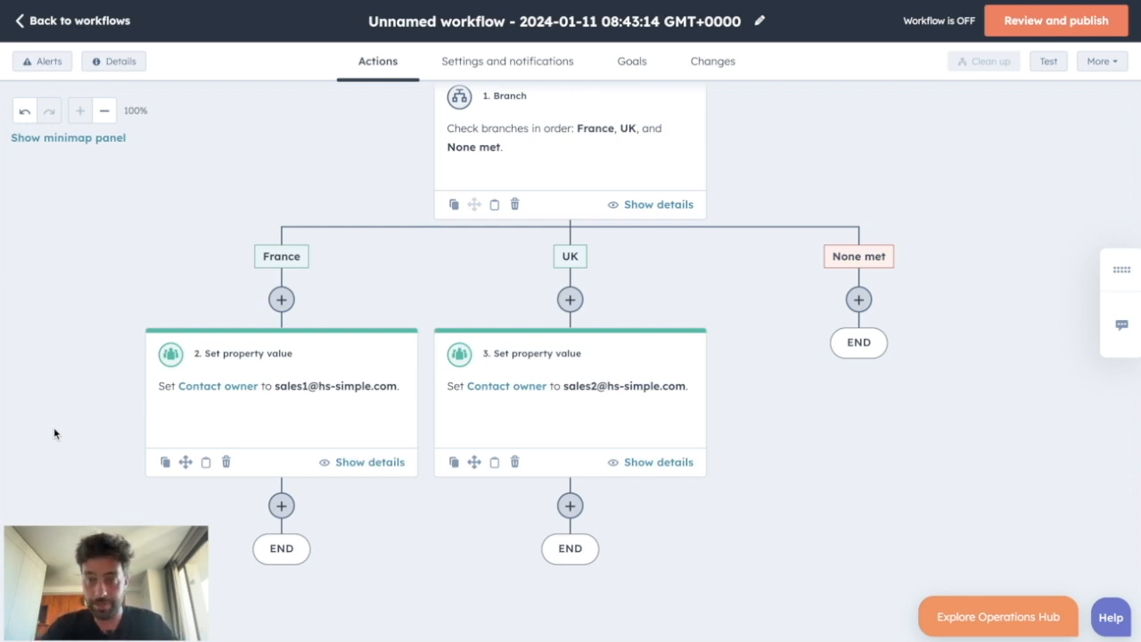
{"action": "mouse_move", "coordinate": [813, 143]}
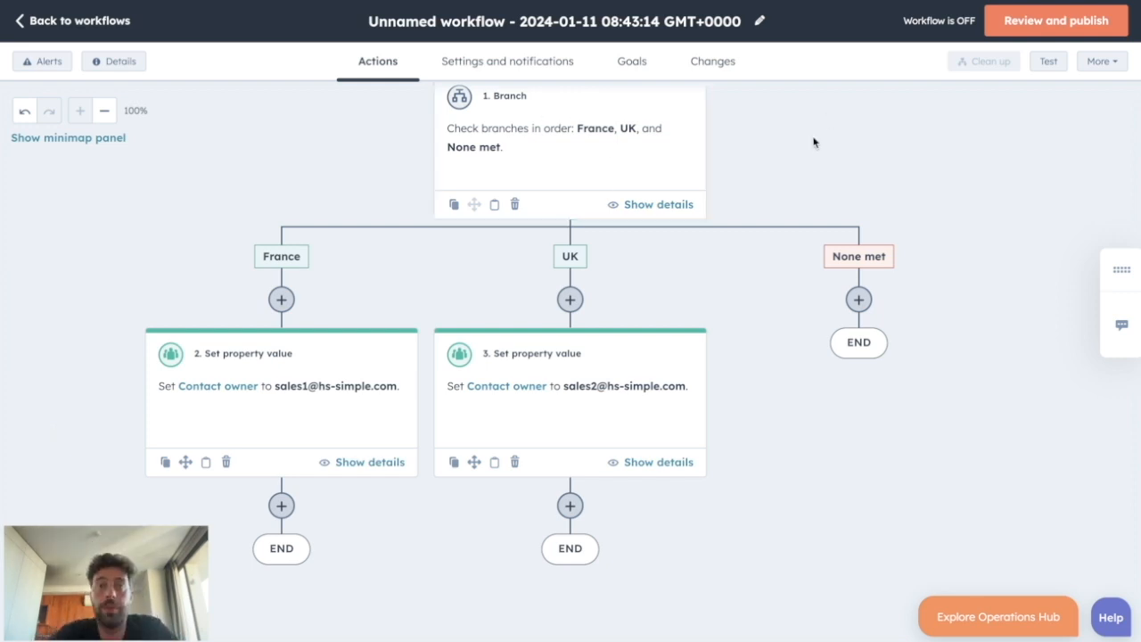
{"action": "mouse_move", "coordinate": [613, 124]}
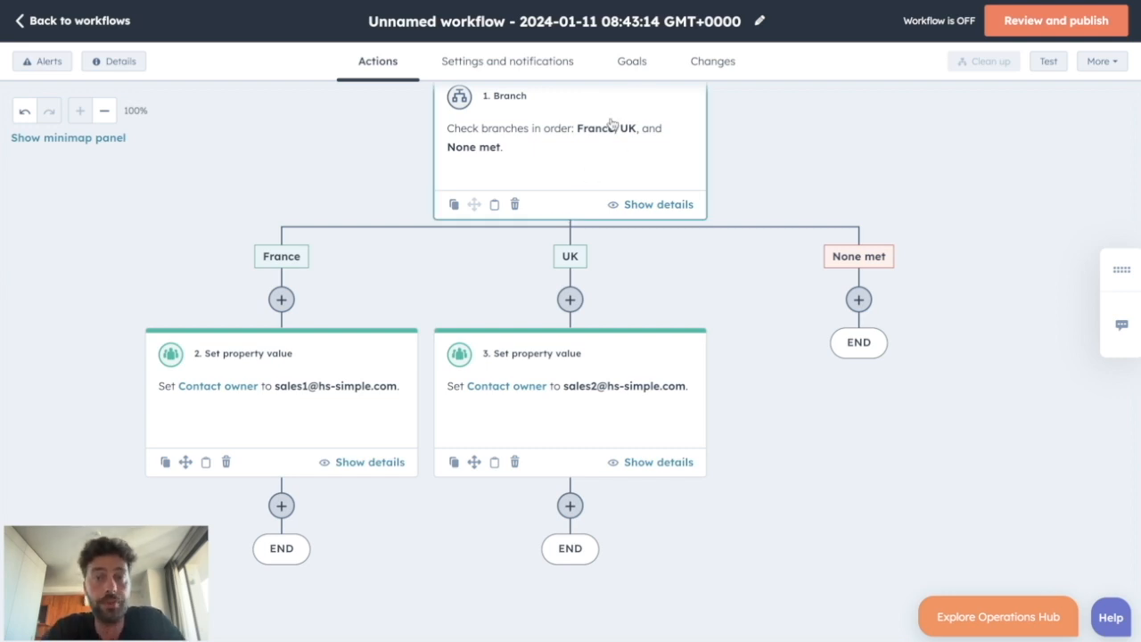
{"action": "mouse_move", "coordinate": [294, 423]}
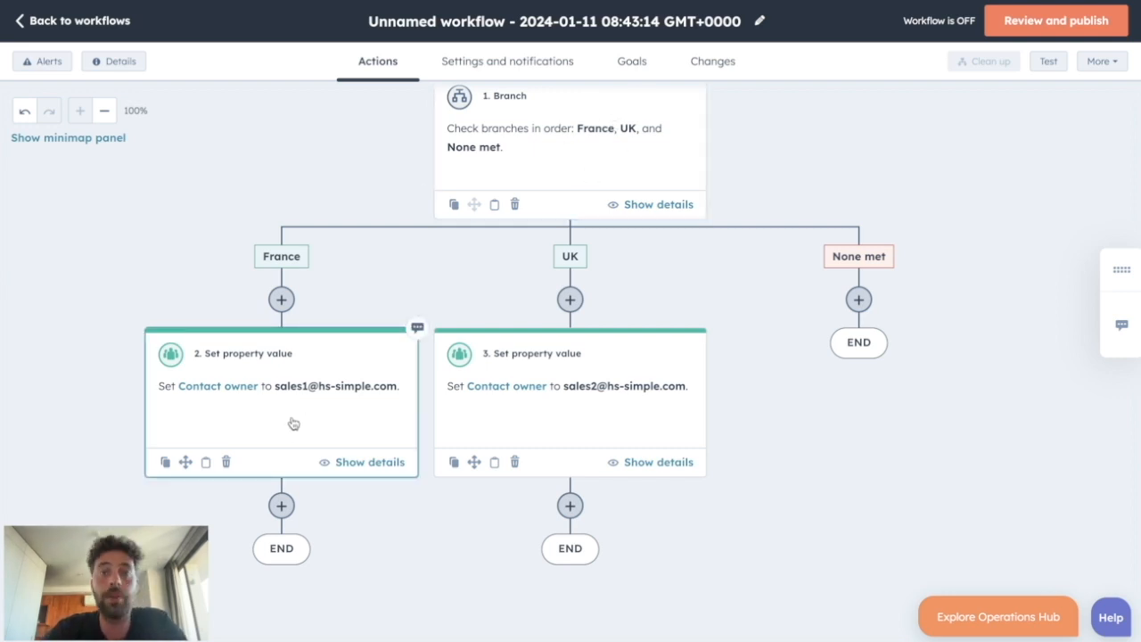
{"action": "mouse_move", "coordinate": [630, 384]}
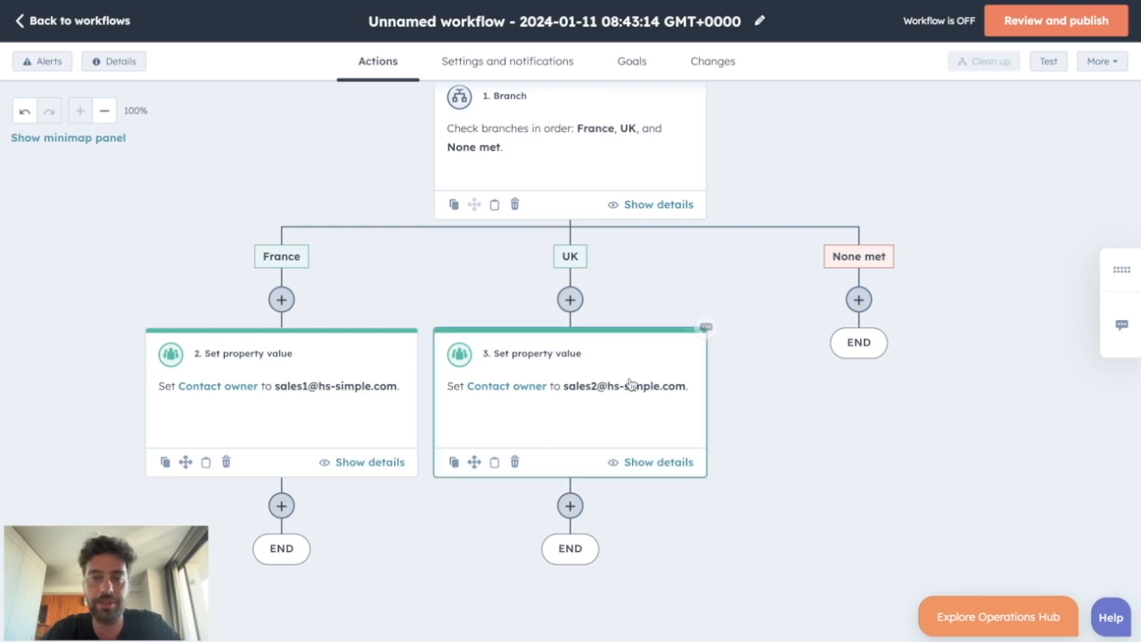
Step: Inspect the branch's 'Country 2 is any of France' condition and close without changes
{"action": "left_click", "coordinate": [658, 205]}
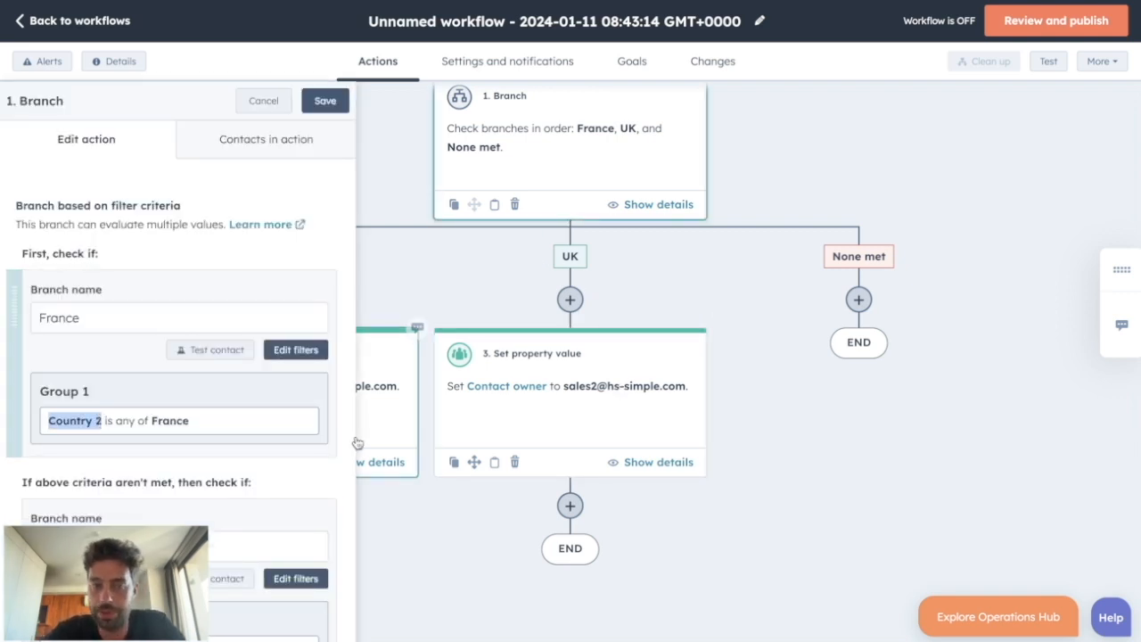
{"action": "left_click", "coordinate": [263, 99]}
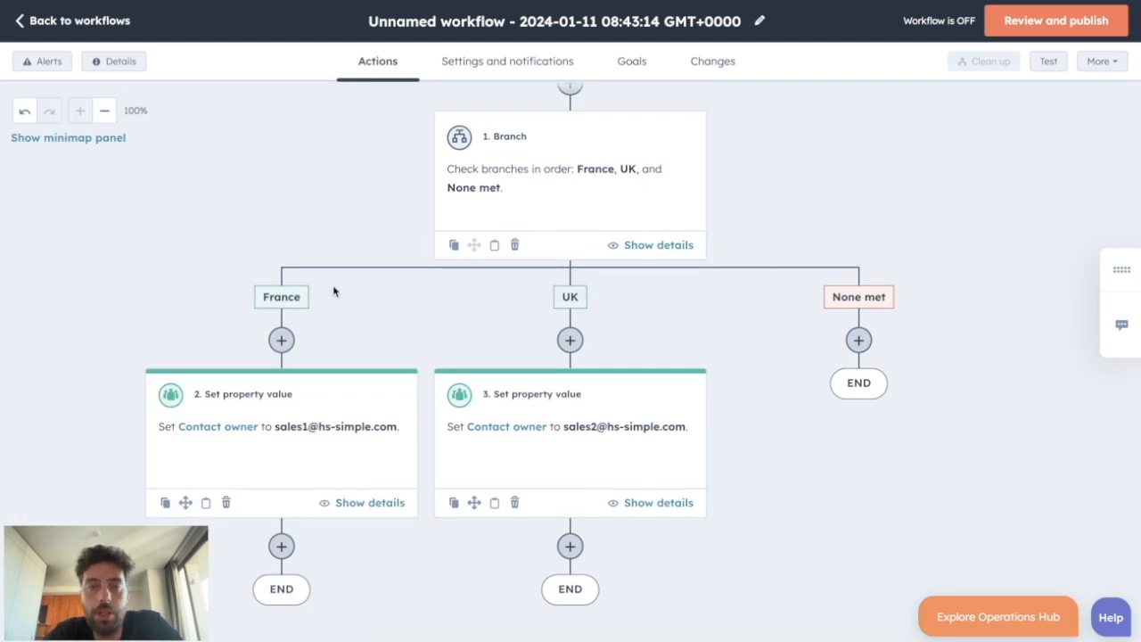
{"action": "mouse_move", "coordinate": [682, 272]}
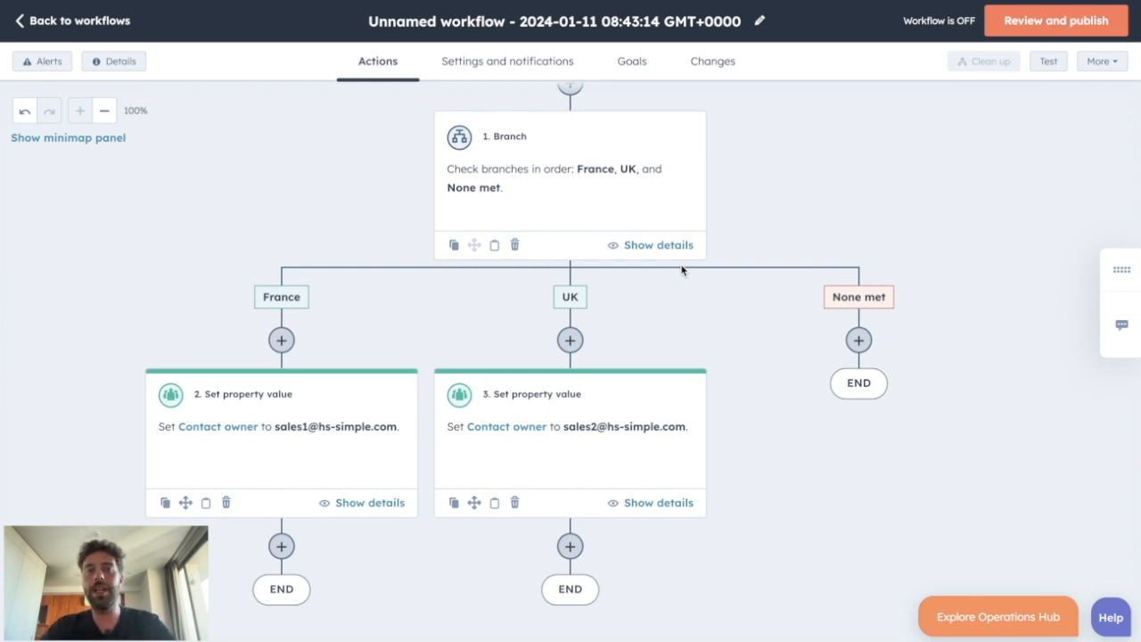
{"action": "mouse_move", "coordinate": [341, 145]}
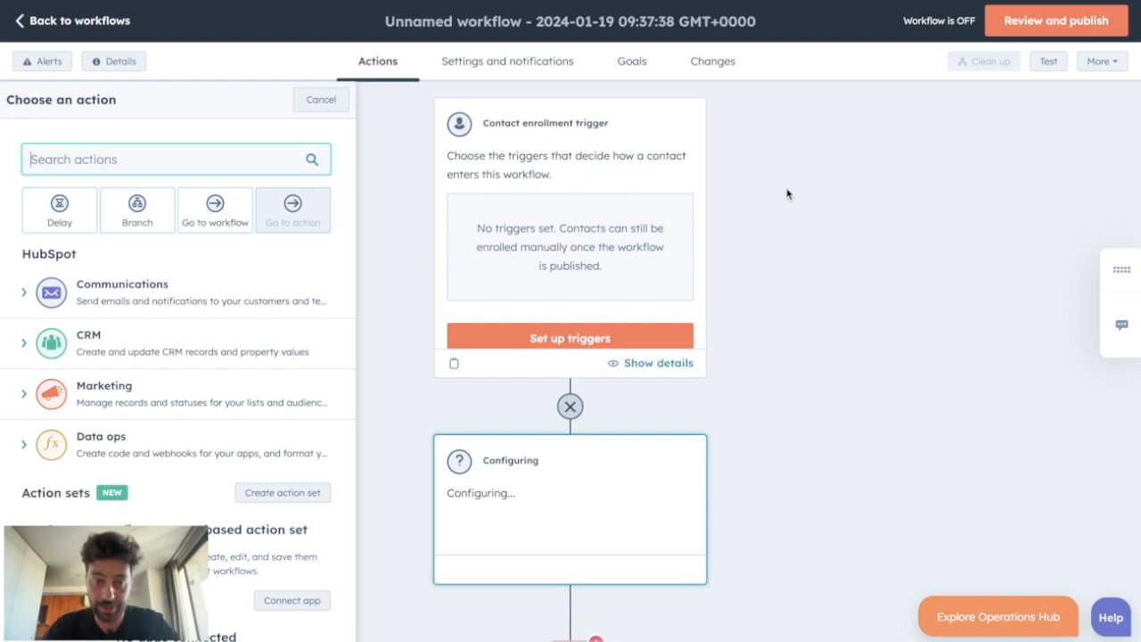
{"action": "mouse_move", "coordinate": [565, 277]}
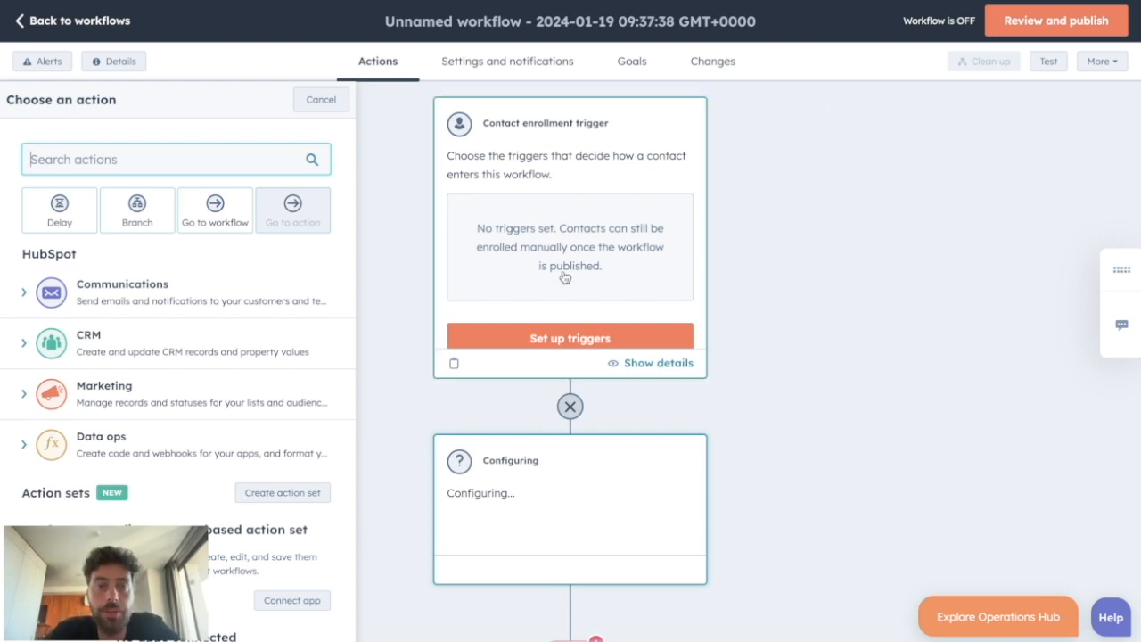
{"action": "mouse_move", "coordinate": [554, 383]}
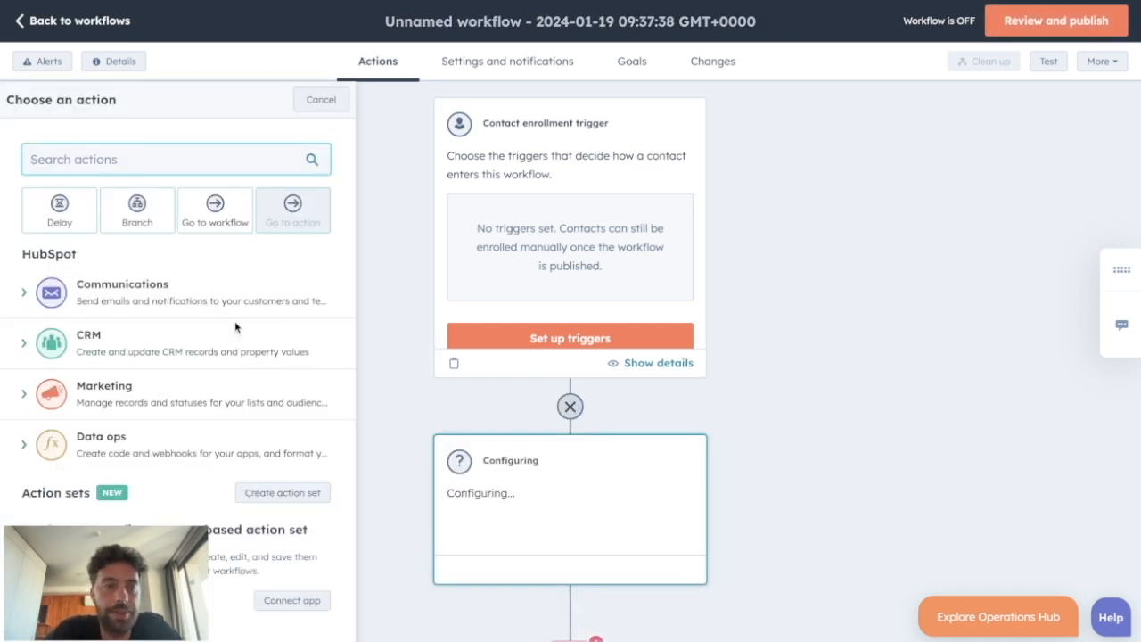
Step: Add a Rotate record to owner action under CRM, rotating ownership between teams
{"action": "left_click", "coordinate": [90, 343]}
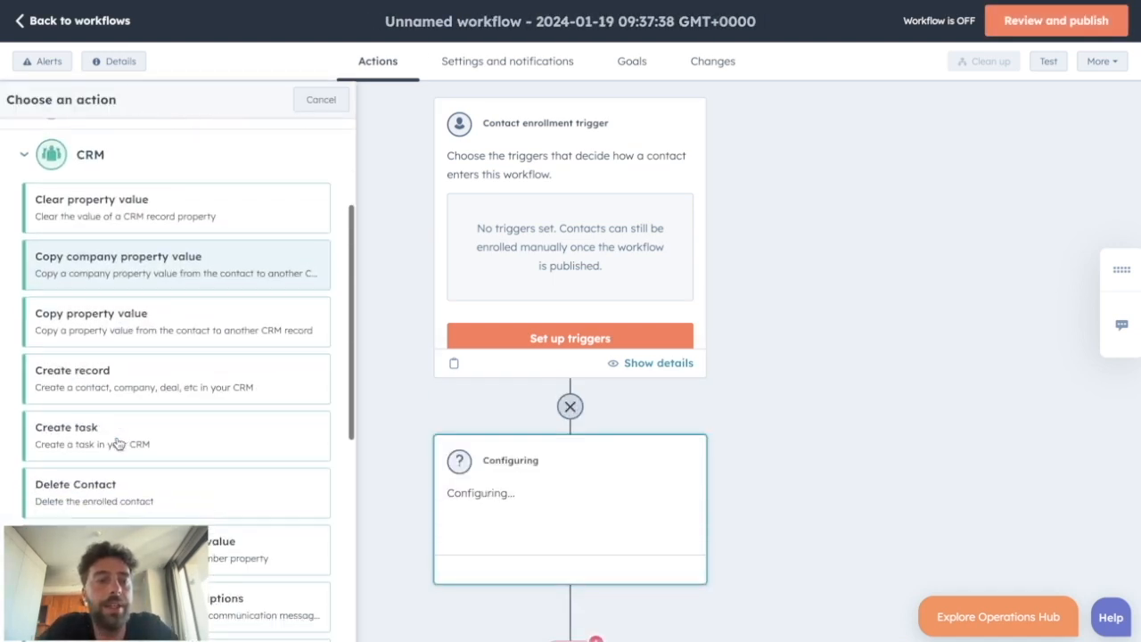
{"action": "scroll", "scroll_direction": "down", "scroll_amount": 3}
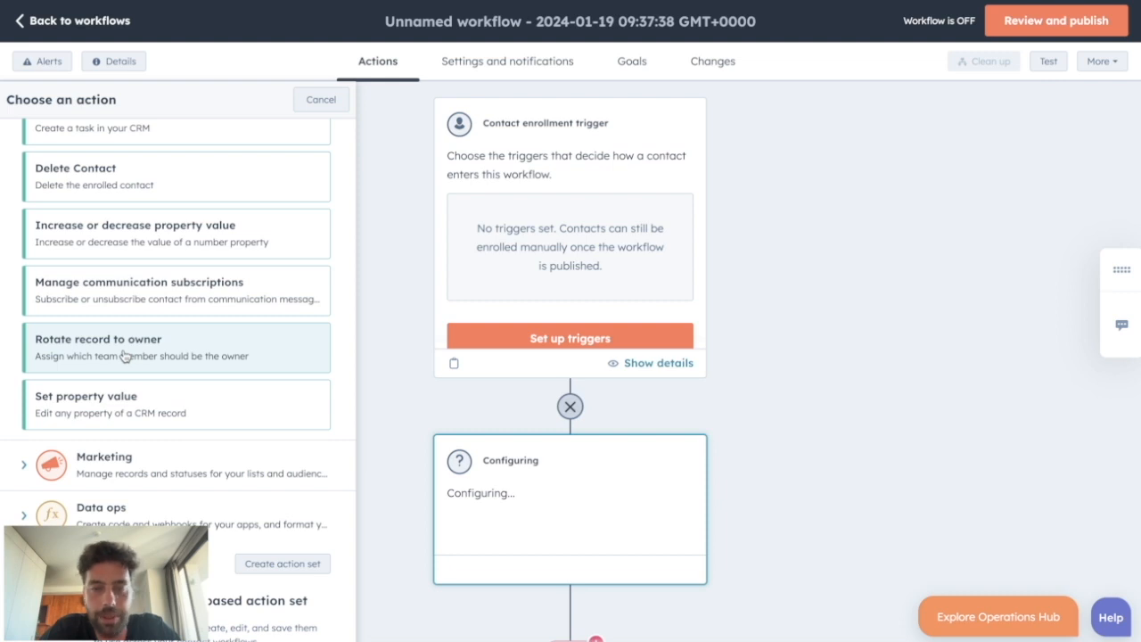
{"action": "left_click", "coordinate": [176, 346]}
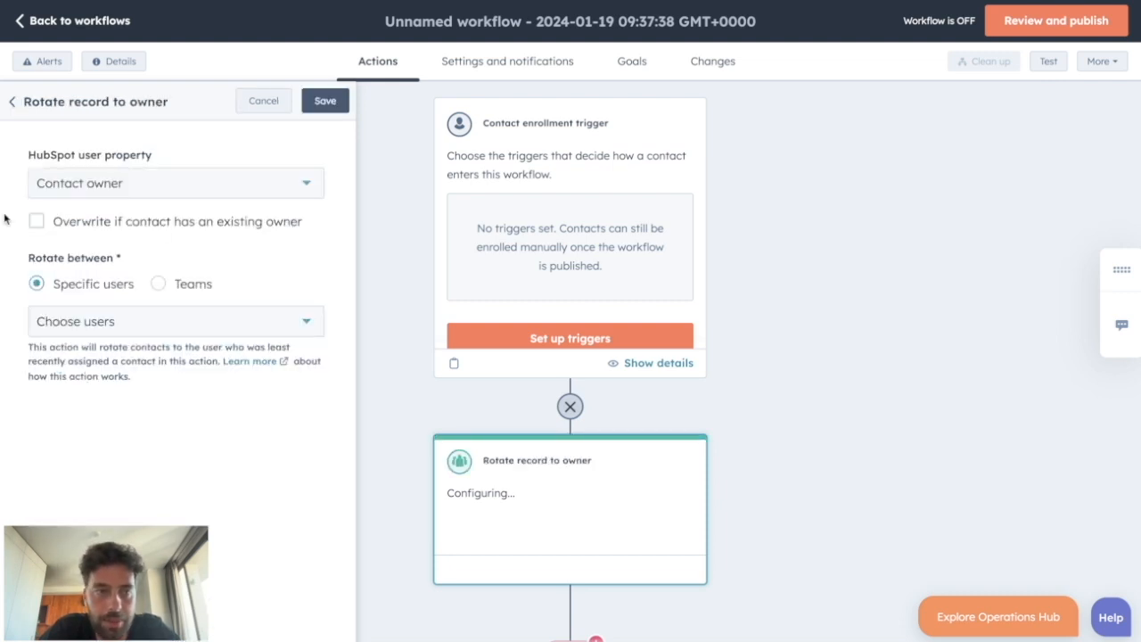
{"action": "mouse_move", "coordinate": [82, 292]}
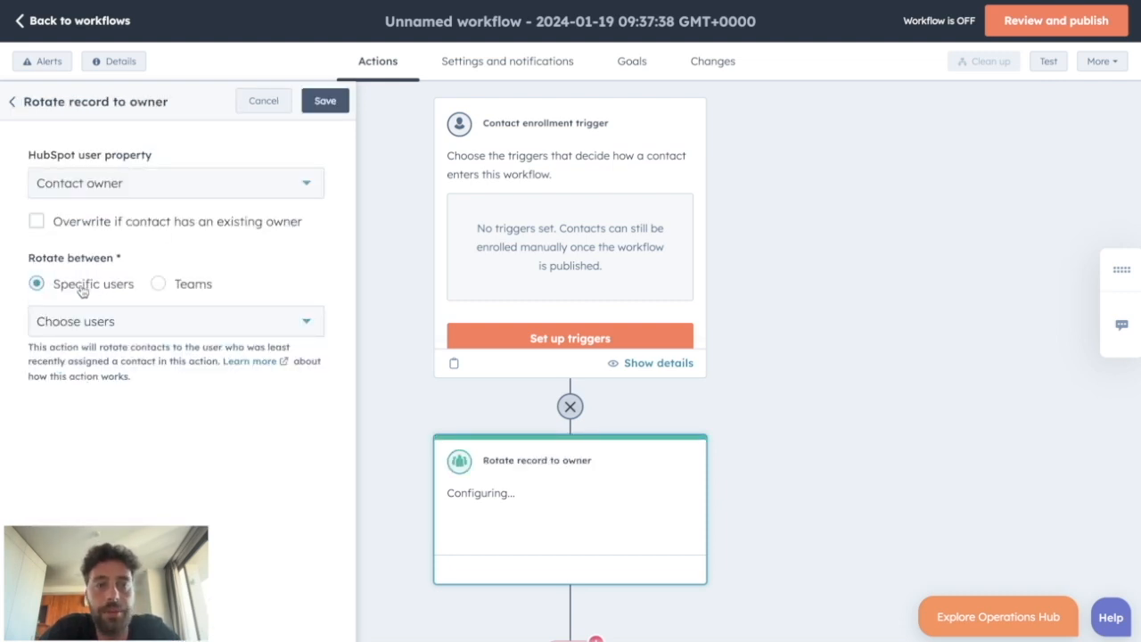
{"action": "mouse_move", "coordinate": [157, 286]}
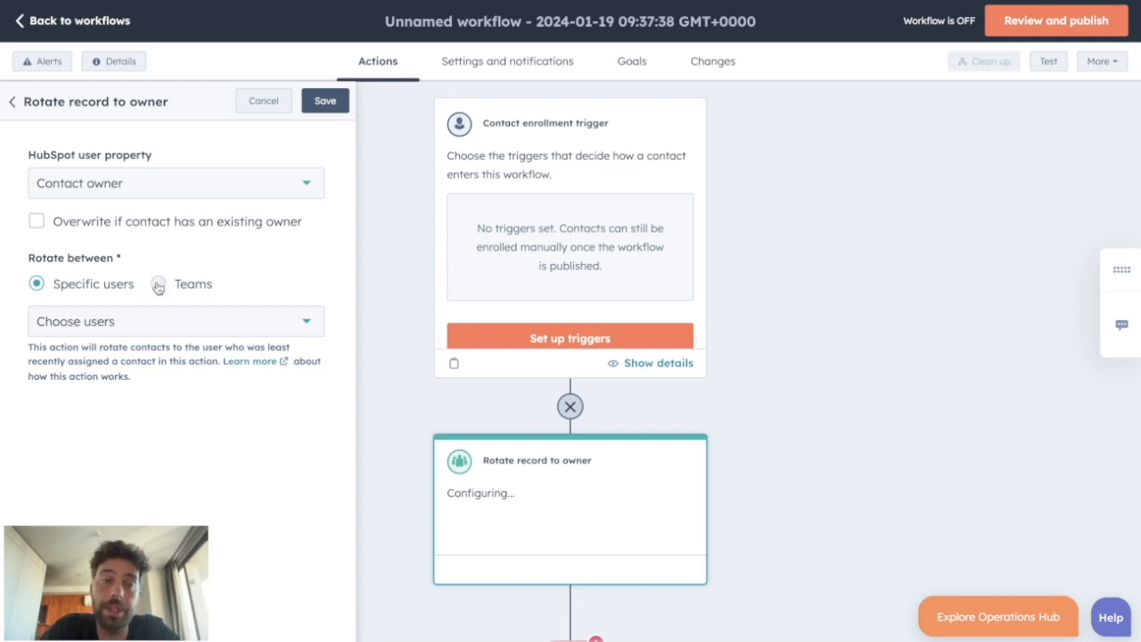
{"action": "left_click", "coordinate": [158, 284]}
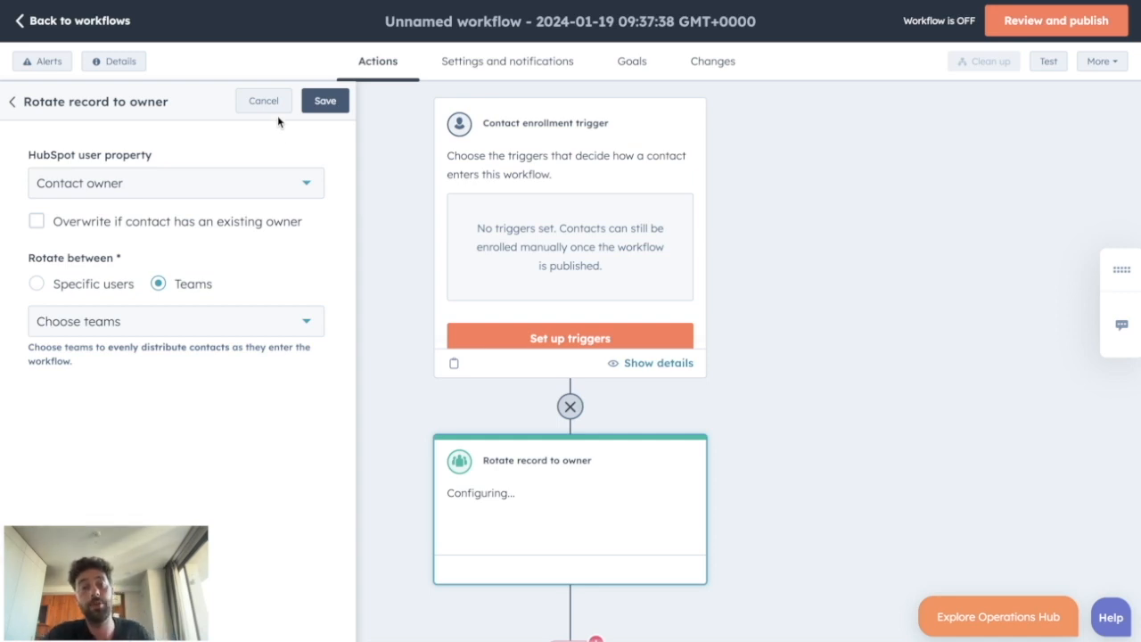
{"action": "mouse_move", "coordinate": [832, 212]}
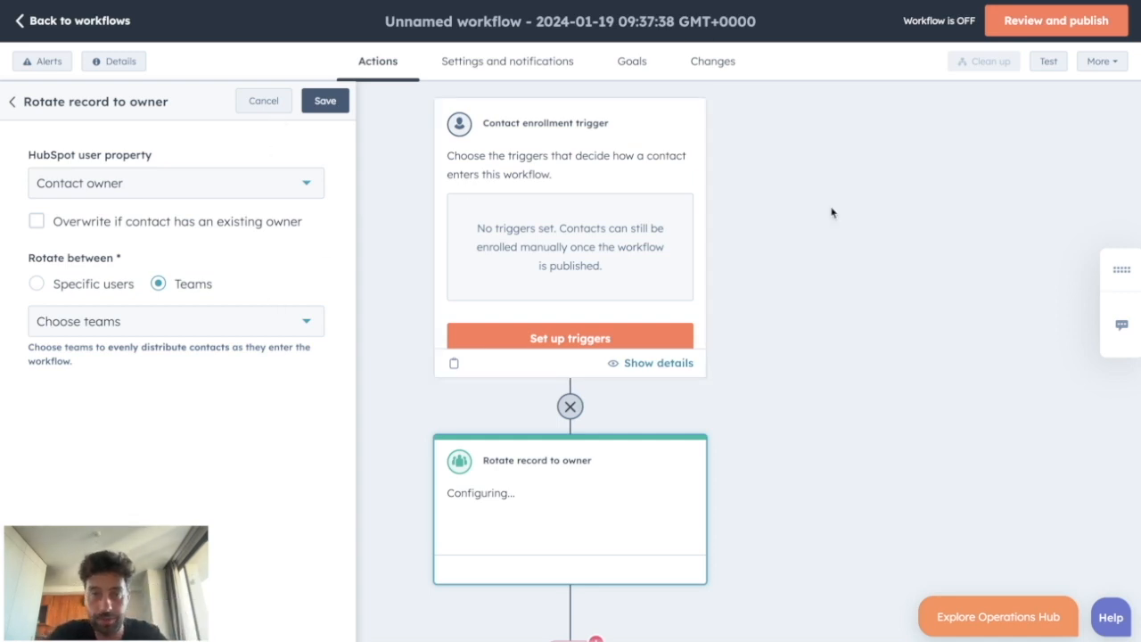
{"action": "mouse_move", "coordinate": [811, 351]}
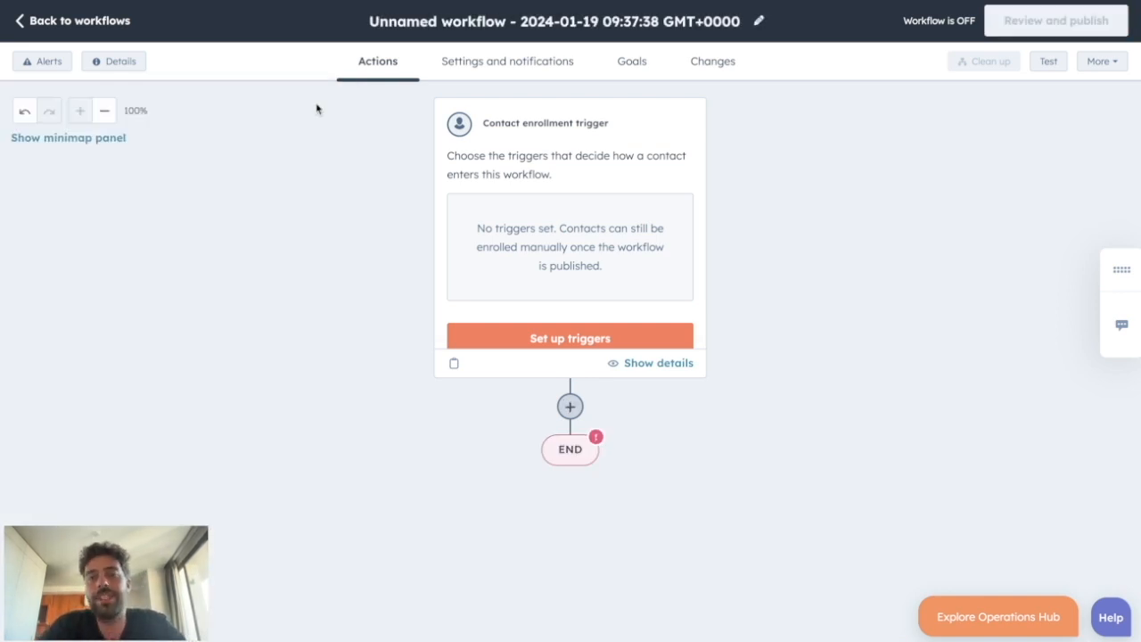
{"action": "mouse_move", "coordinate": [772, 322]}
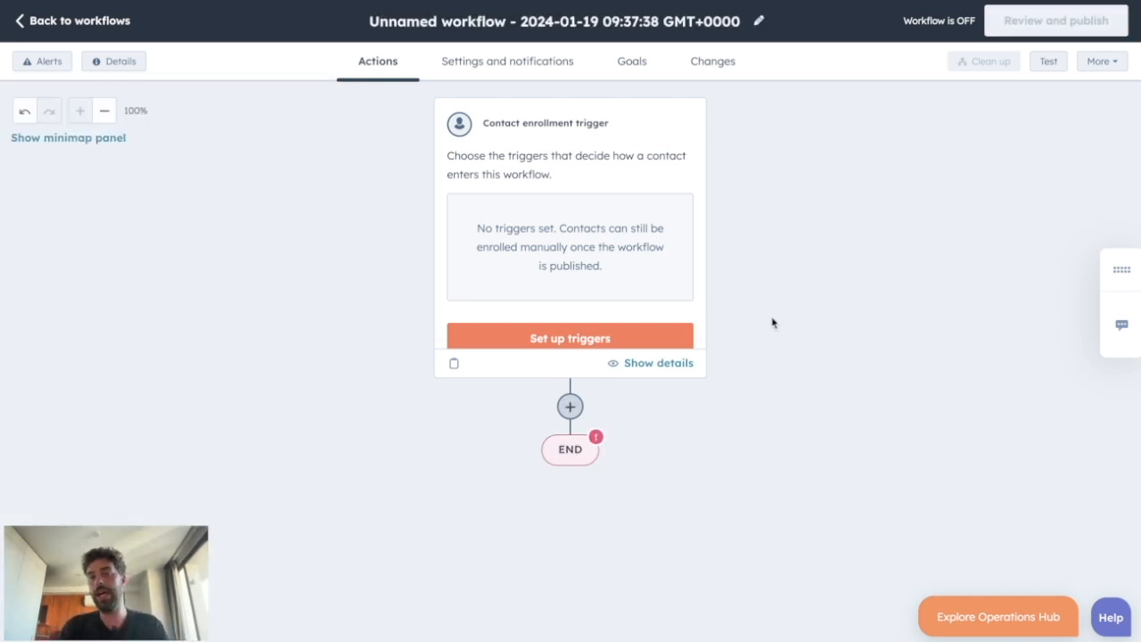